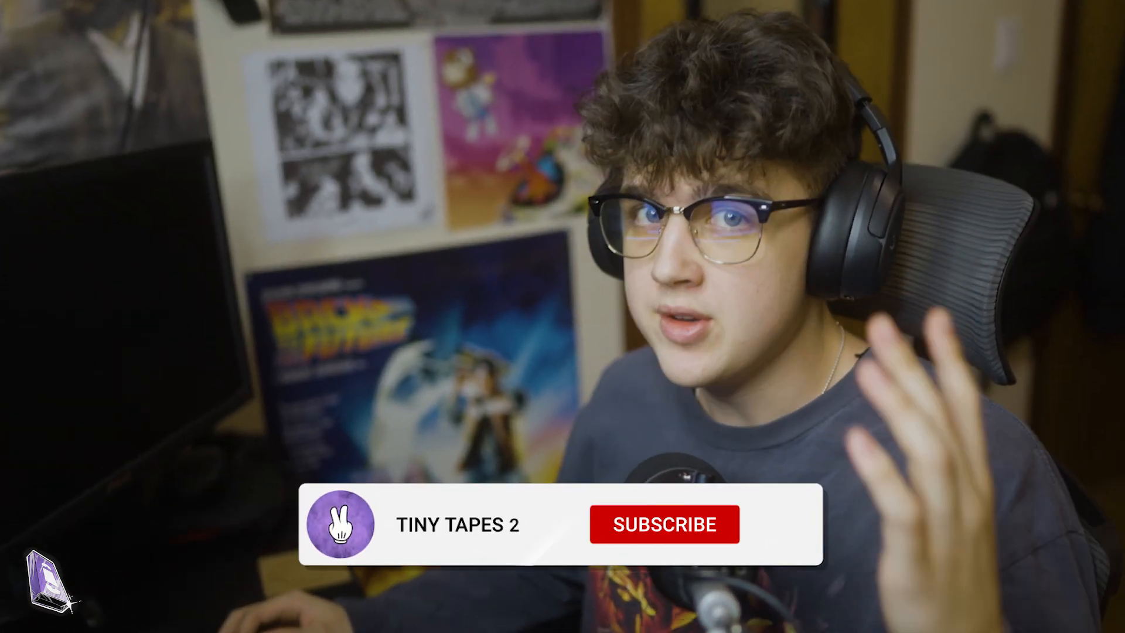
Duplicate the footage layer, rotoscope the subject on the top copy, and bring up Effects & Presets
{"action": "left_click", "coordinate": [663, 523]}
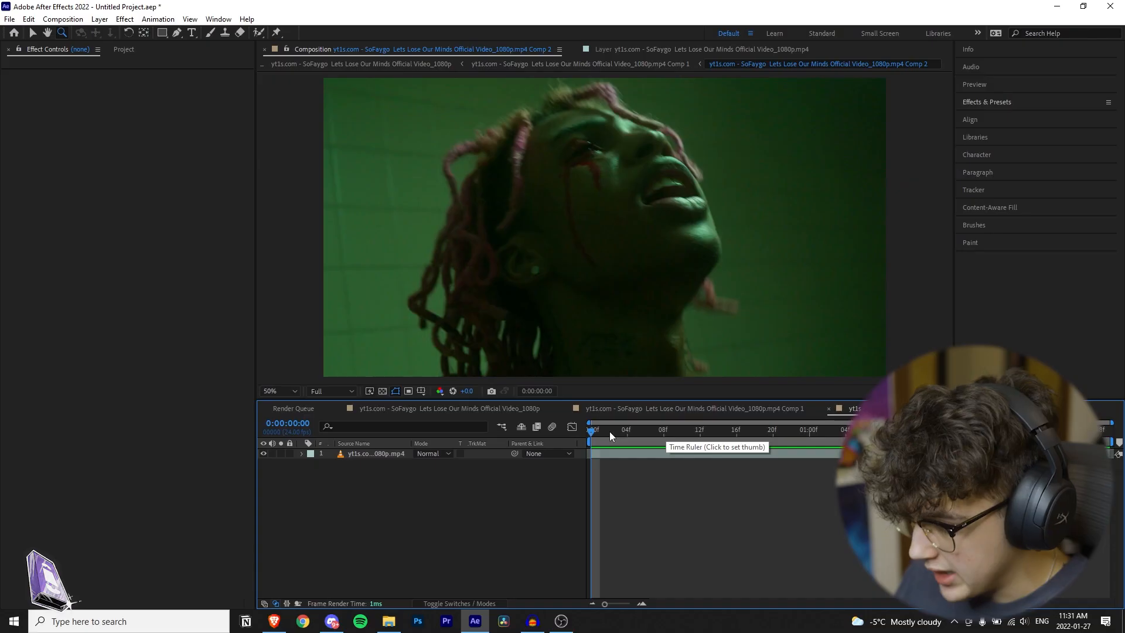
{"action": "left_click", "coordinate": [373, 452]}
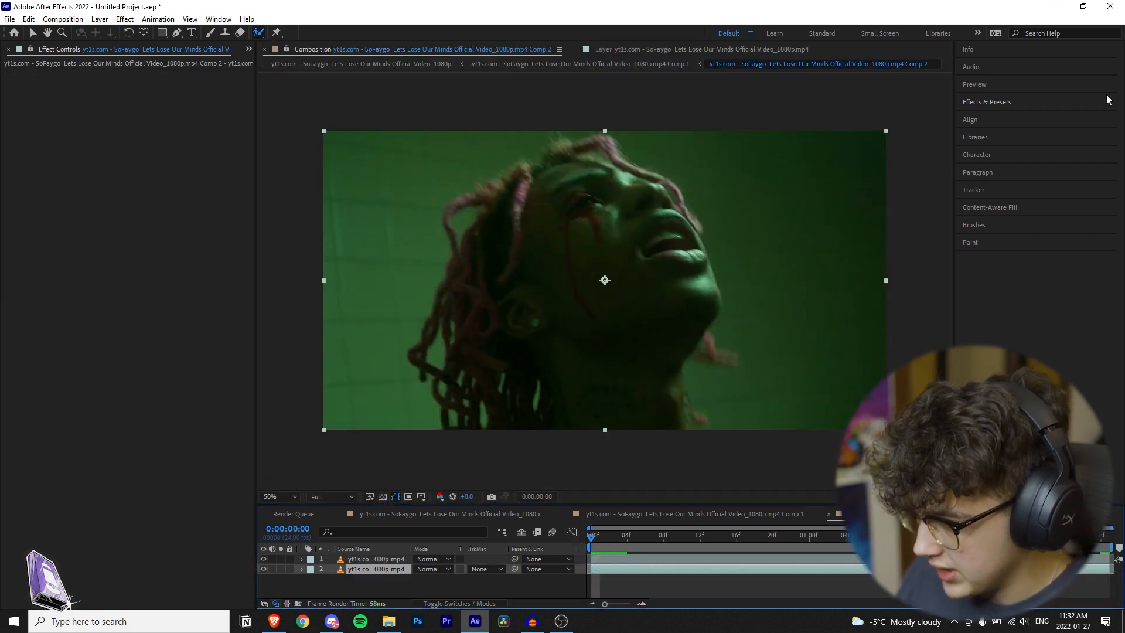
{"action": "left_click", "coordinate": [987, 101]}
{"action": "type", "text": "uni.he"}
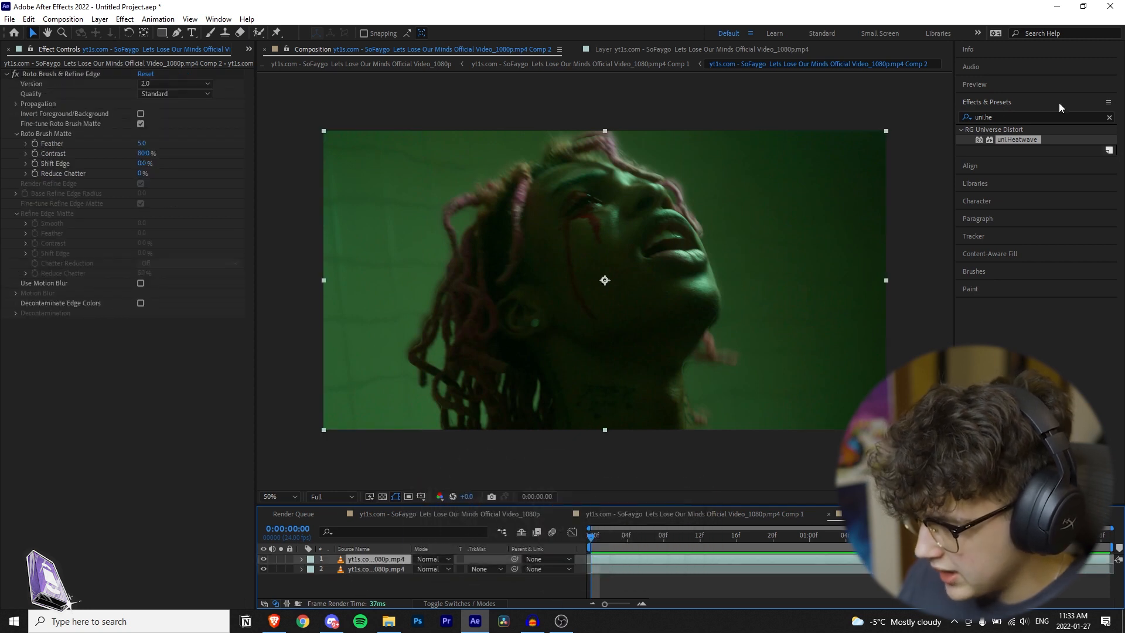
Apply AE Pixel Sorter 2 to the subject layer and choose which tones it affects
{"action": "type", "text": "pixel"}
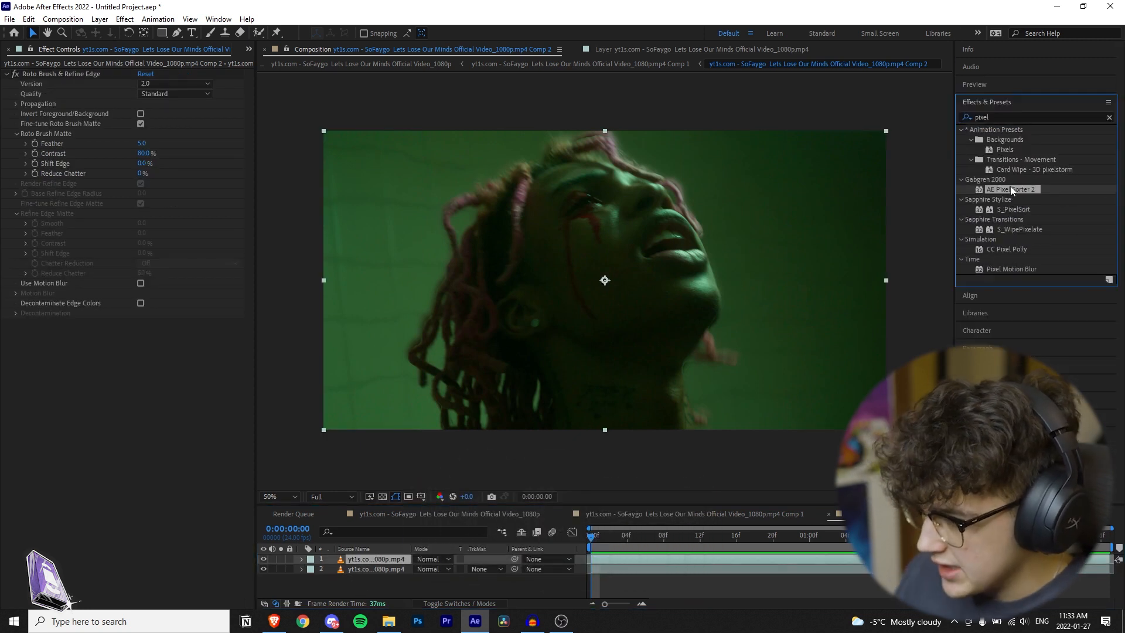
{"action": "double_click", "coordinate": [1012, 189]}
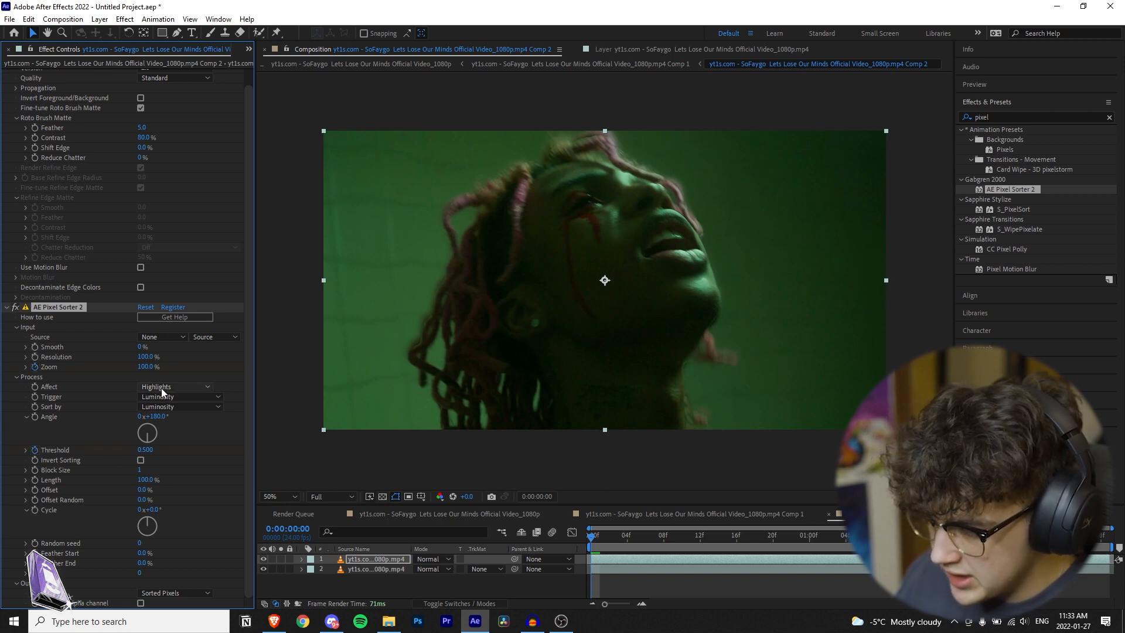
{"action": "left_click", "coordinate": [175, 388]}
{"action": "type", "text": "hea"}
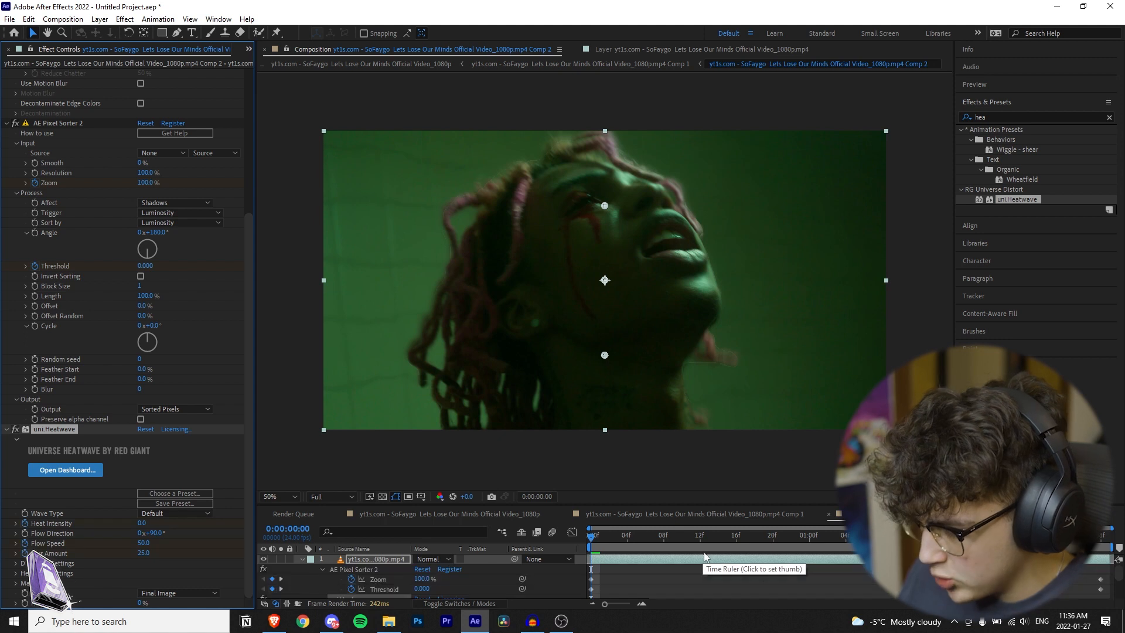
Move to a later frame to keyframe the pixel sorter's Zoom and Threshold
{"action": "left_click", "coordinate": [791, 535]}
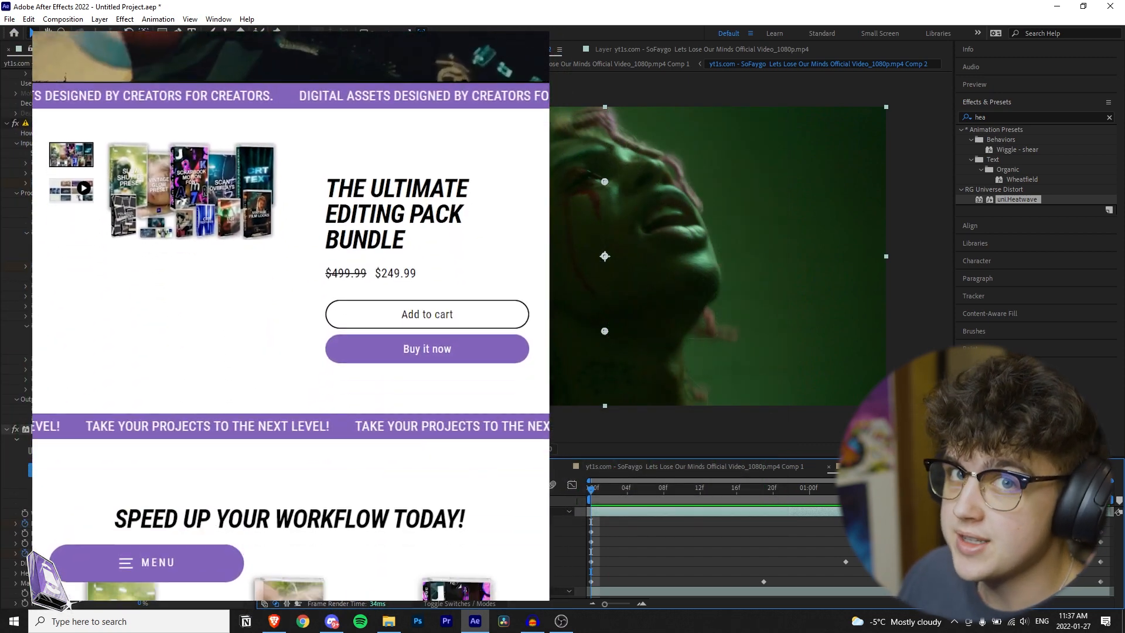
{"action": "scroll", "scroll_direction": "down", "scroll_amount": 3}
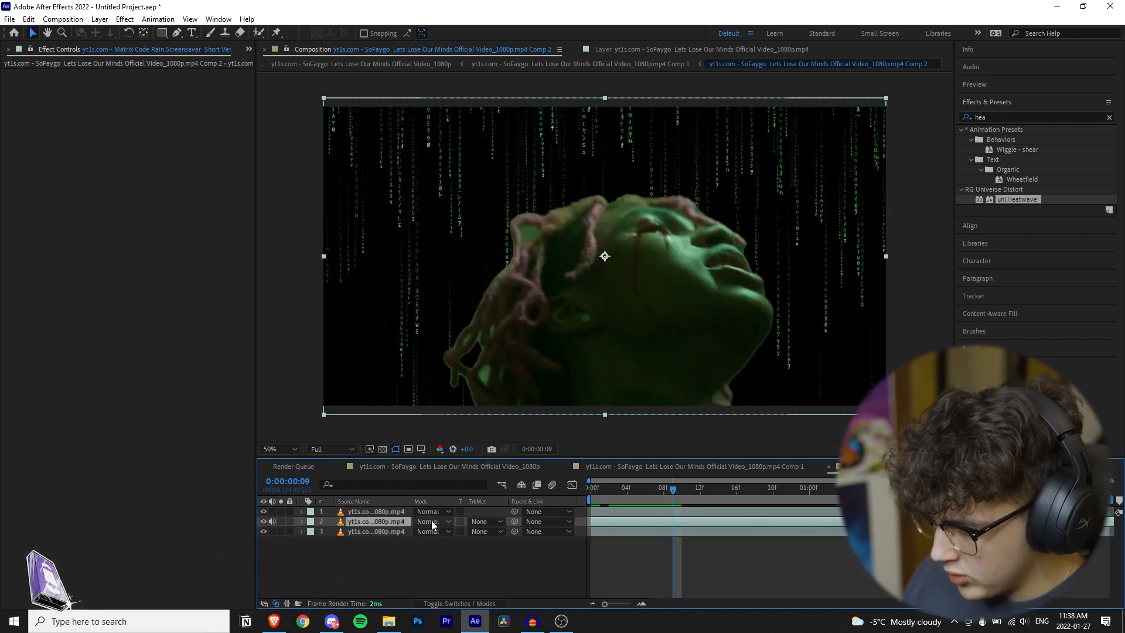
Screen-blend the code rain layer over the footage, expose its Transform, and search for S_Shake
{"action": "left_click", "coordinate": [430, 520]}
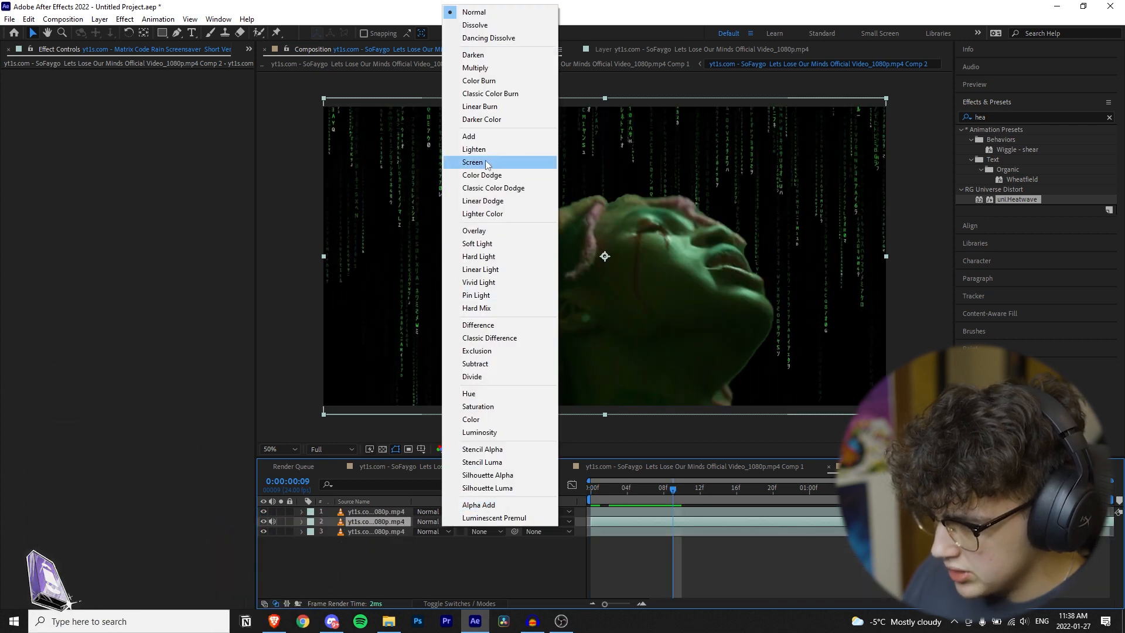
{"action": "left_click", "coordinate": [472, 162]}
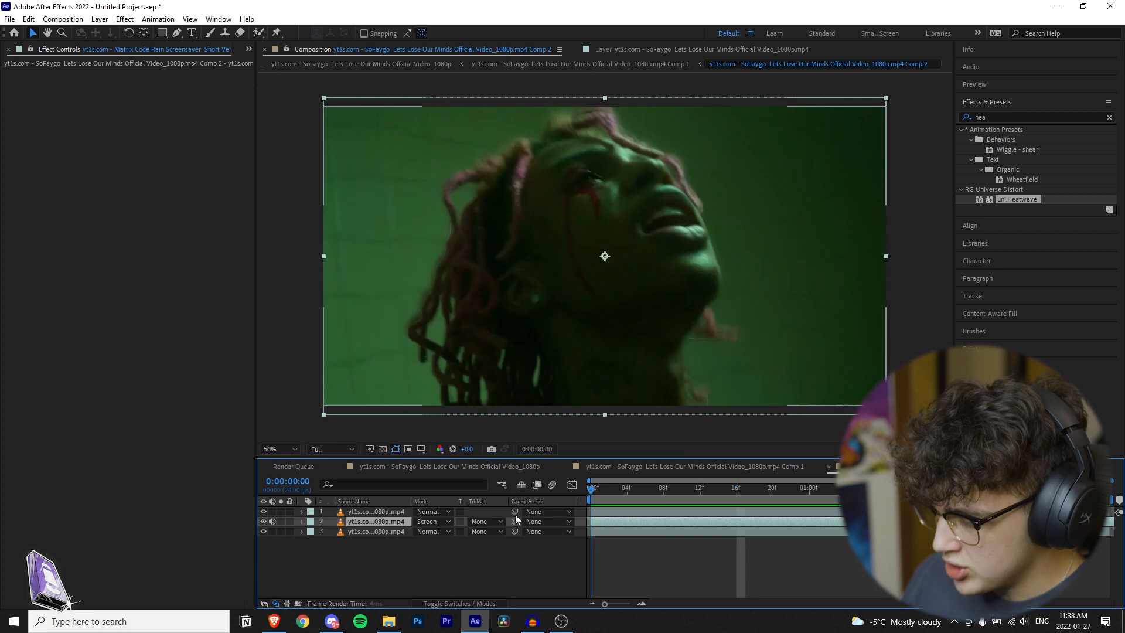
{"action": "left_click", "coordinate": [302, 522]}
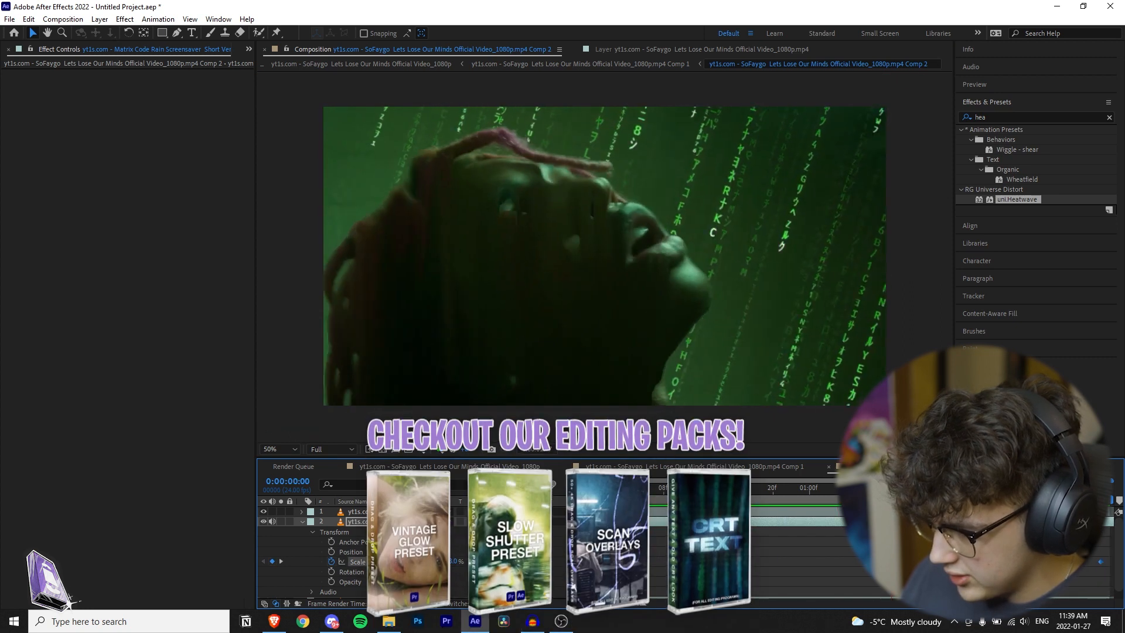
{"action": "type", "text": "shak"}
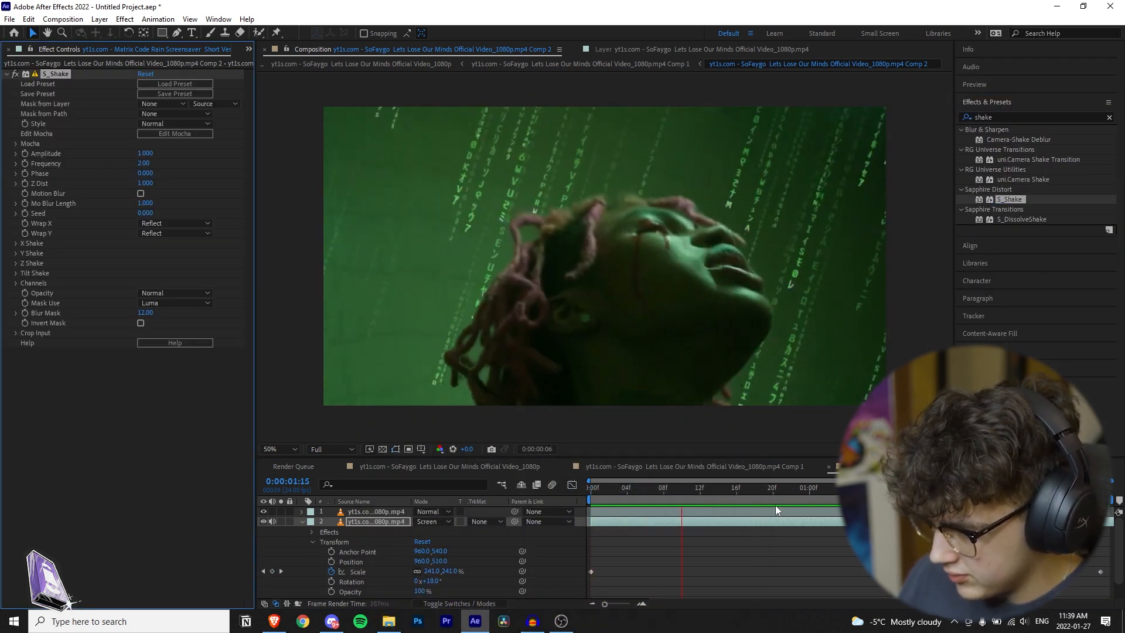
Apply Sapphire S_Flicker to the code rain layer alongside S_Shake
{"action": "type", "text": "flick"}
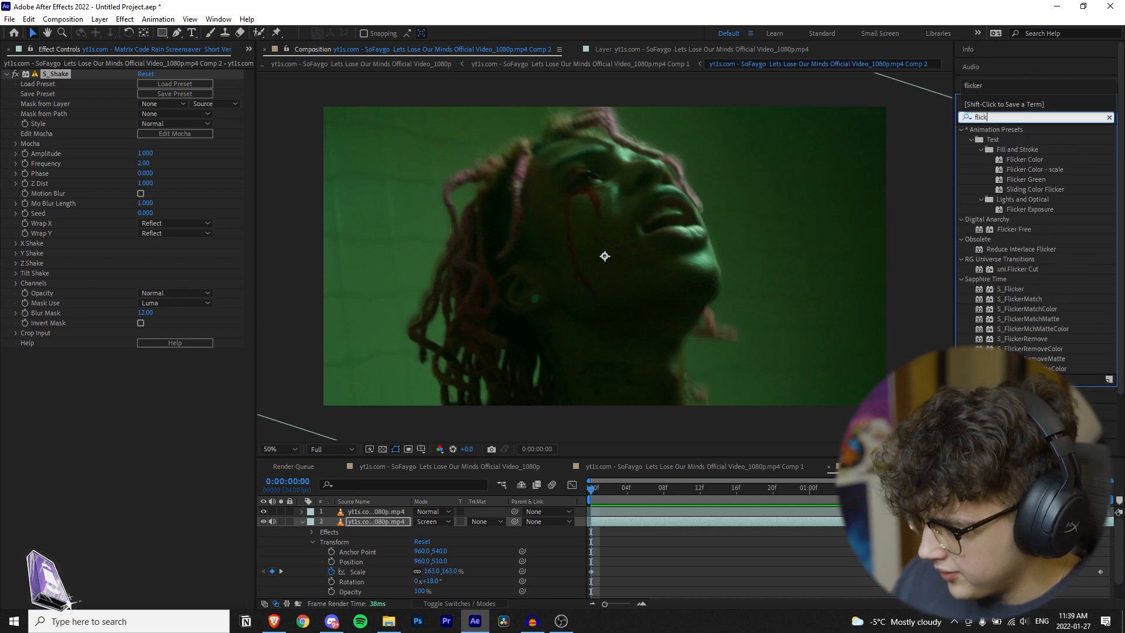
{"action": "double_click", "coordinate": [1011, 288]}
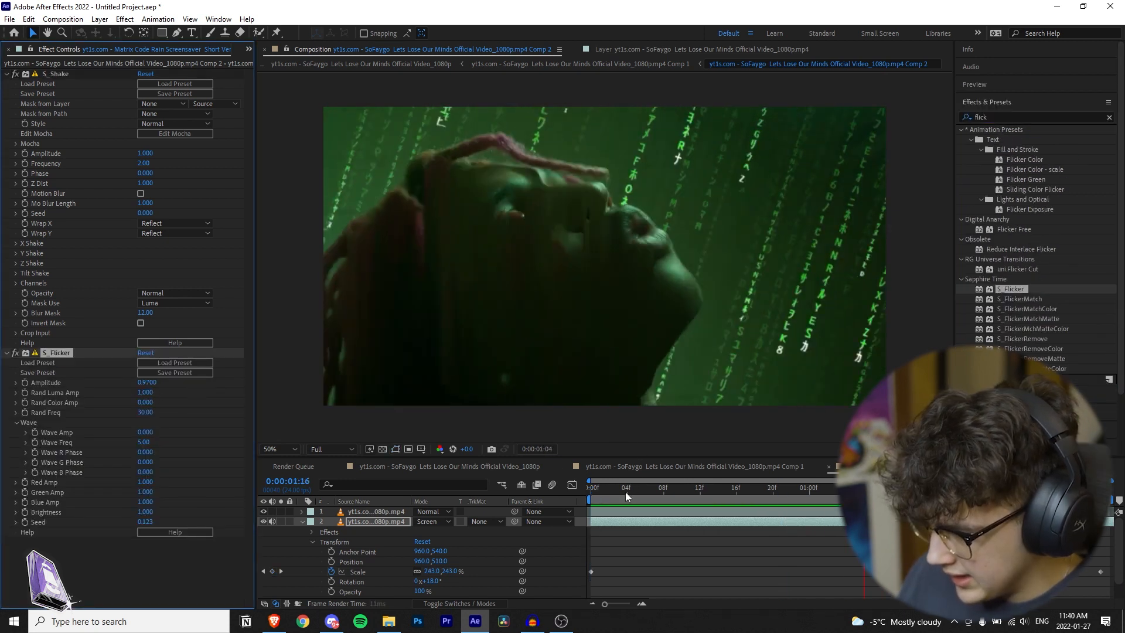